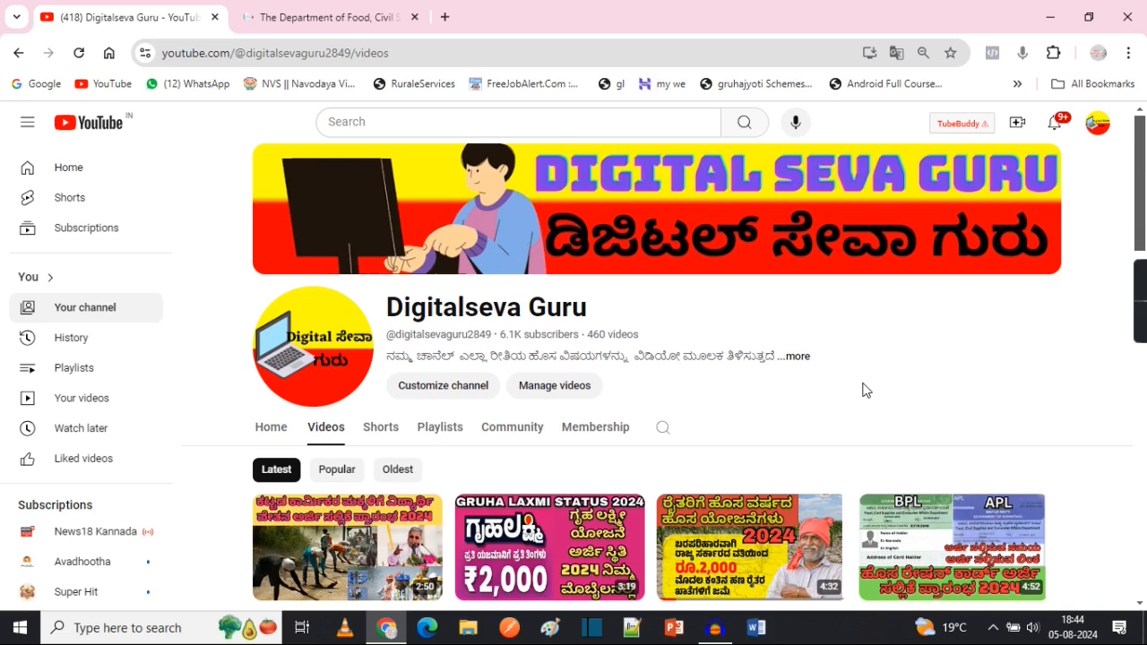
- Switch to the Karnataka Food, Civil Supplies department website tab
click(327, 16)
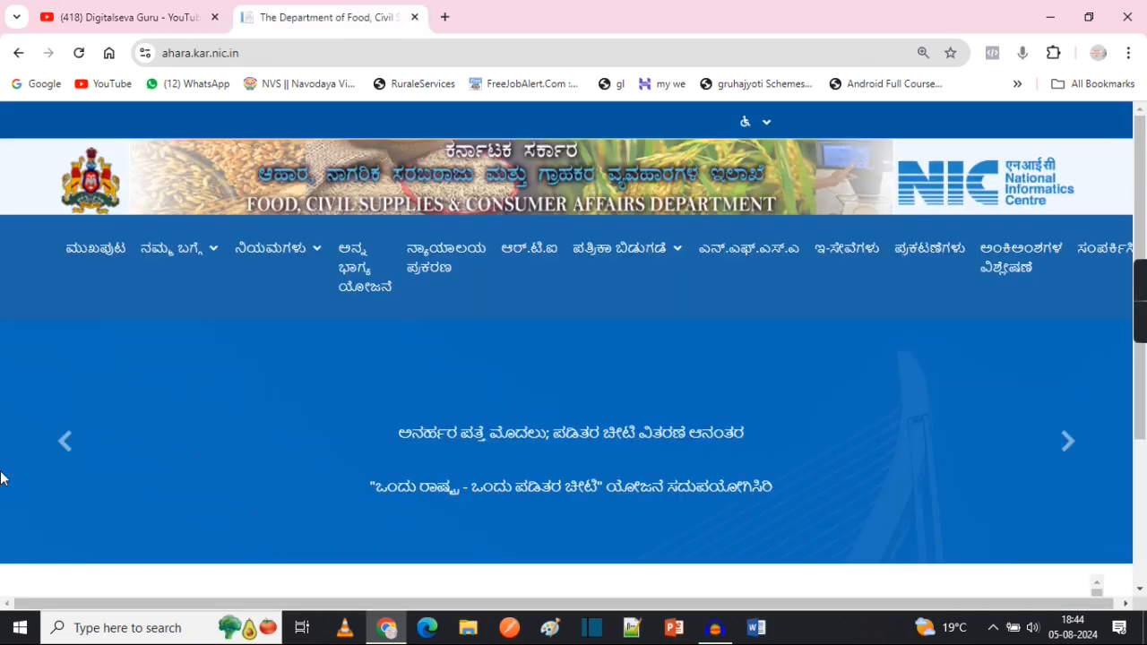
mouse_move(758, 402)
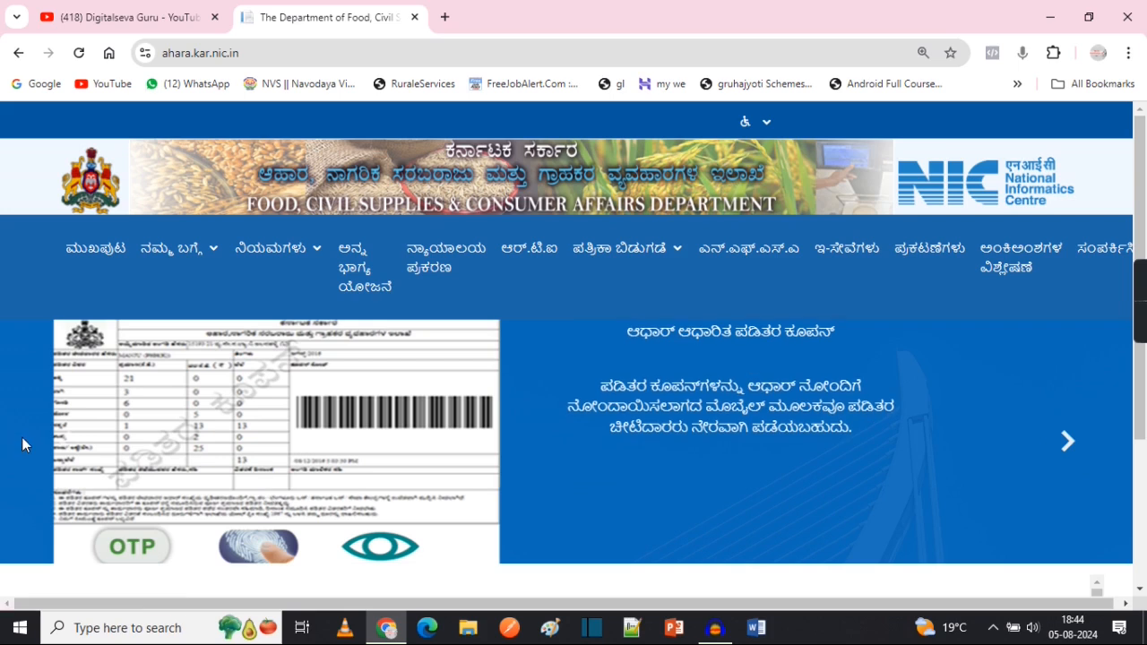
mouse_move(845, 249)
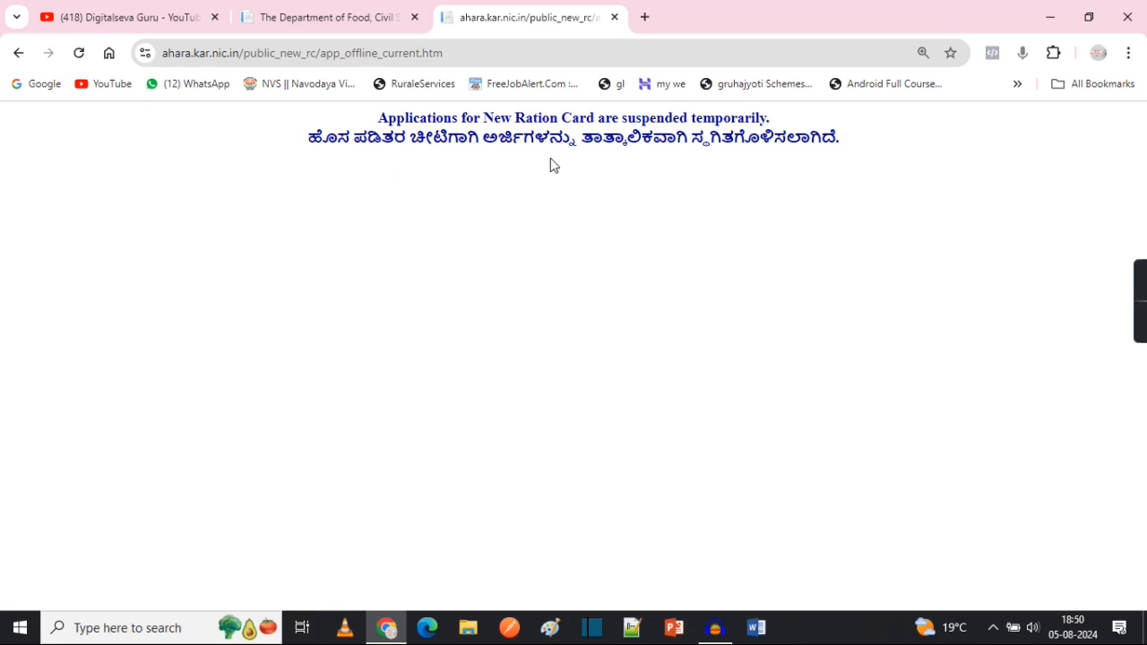
mouse_move(770, 130)
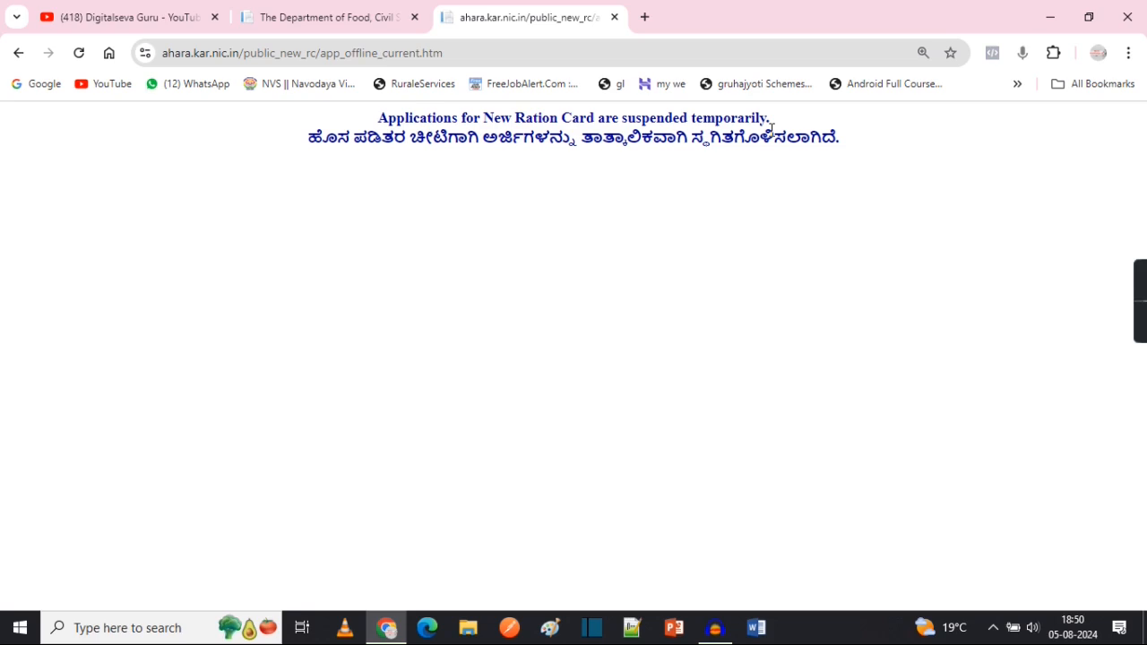
mouse_move(1036, 79)
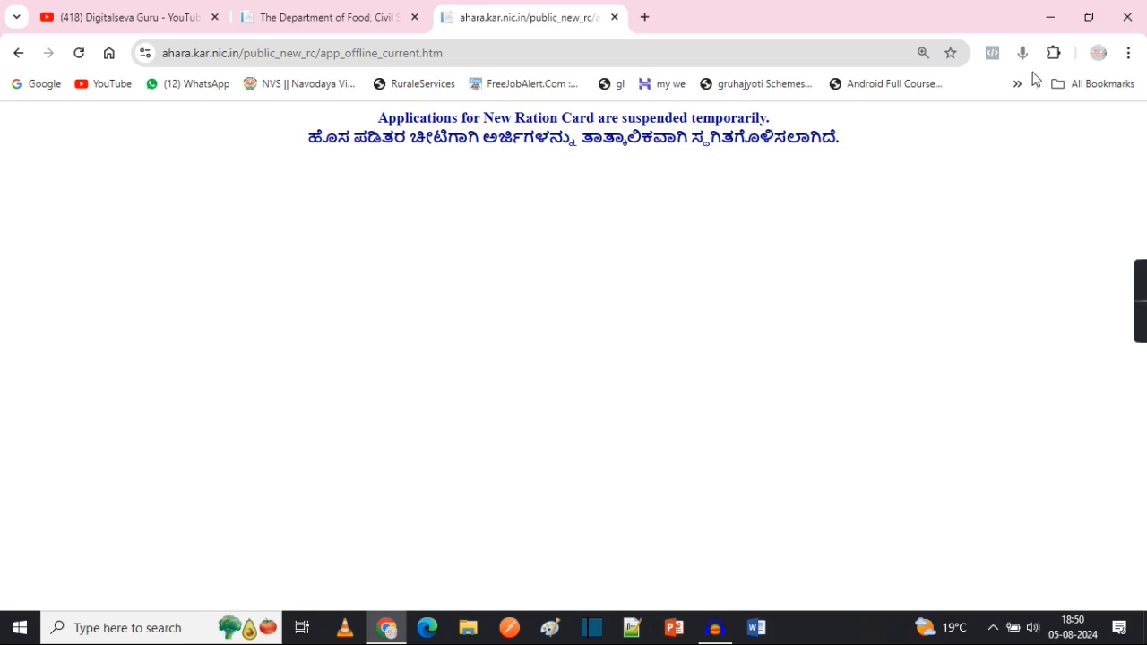
mouse_move(630, 239)
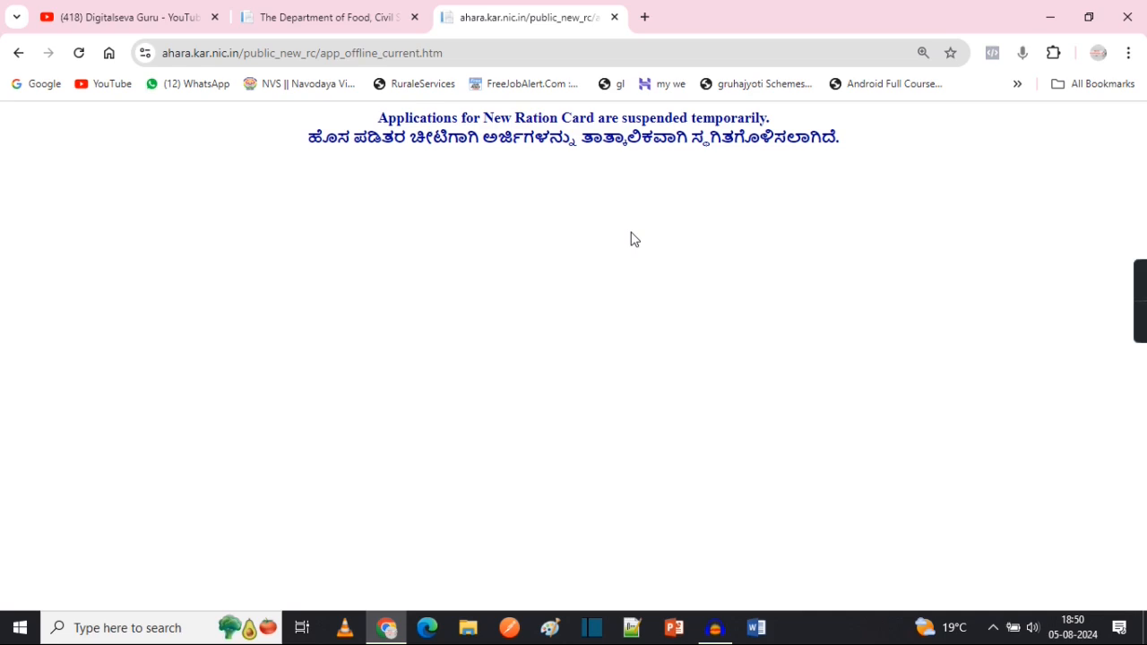
mouse_move(508, 183)
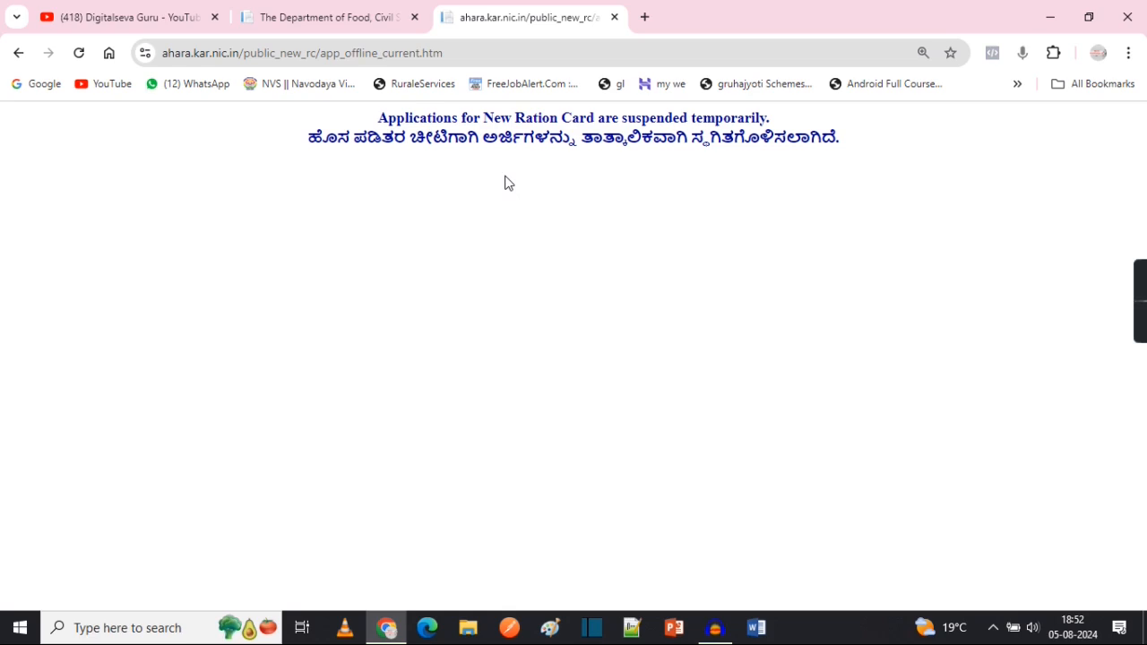
- Return to the YouTube channel tab after viewing the ration card suspension notice
click(125, 16)
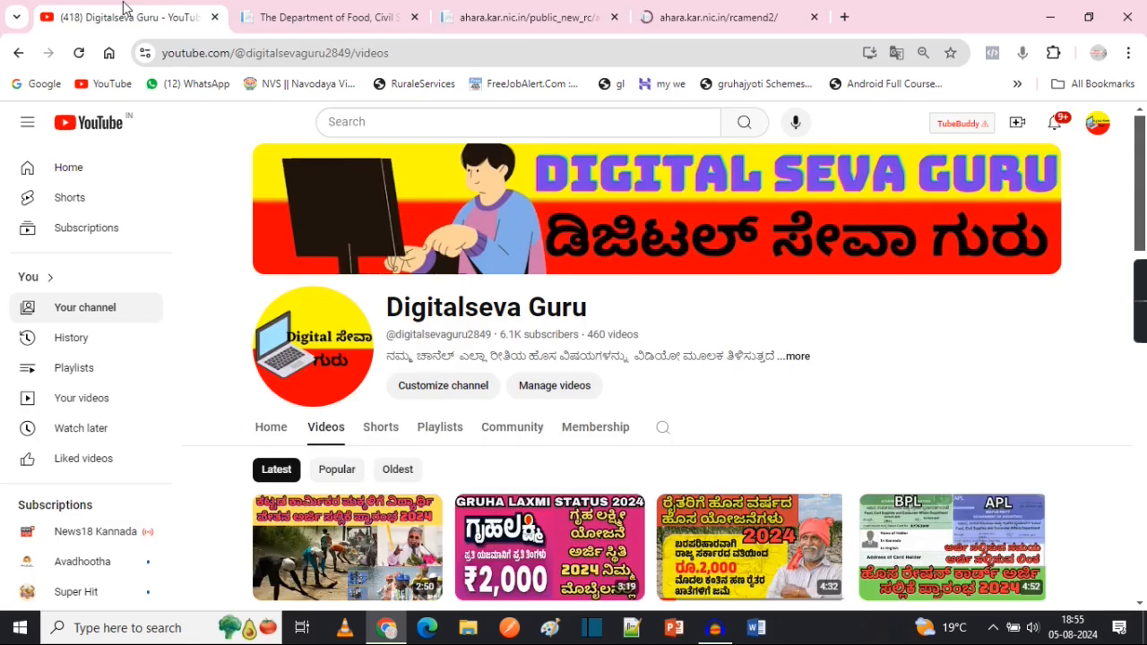